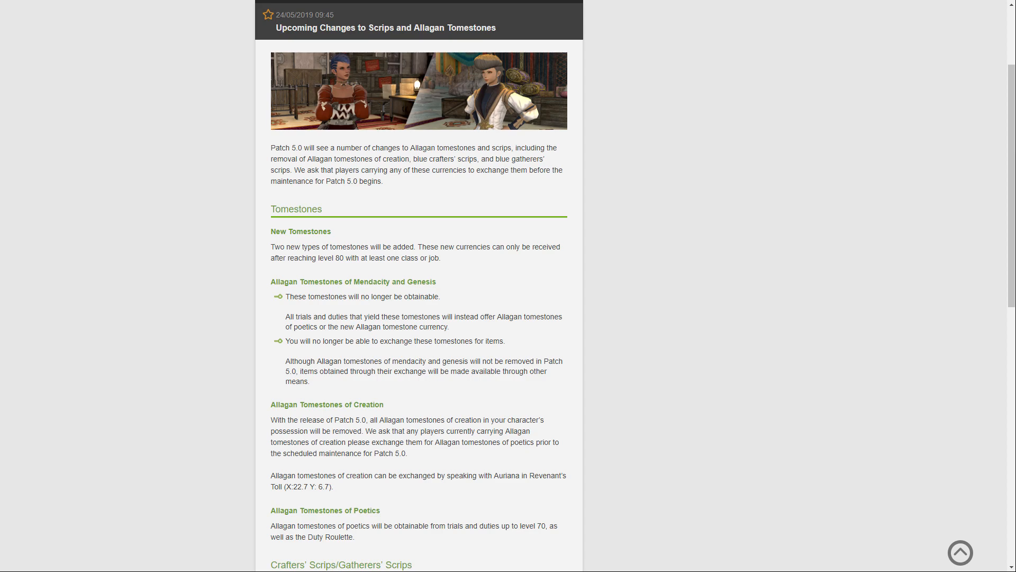
scroll(down, 3)
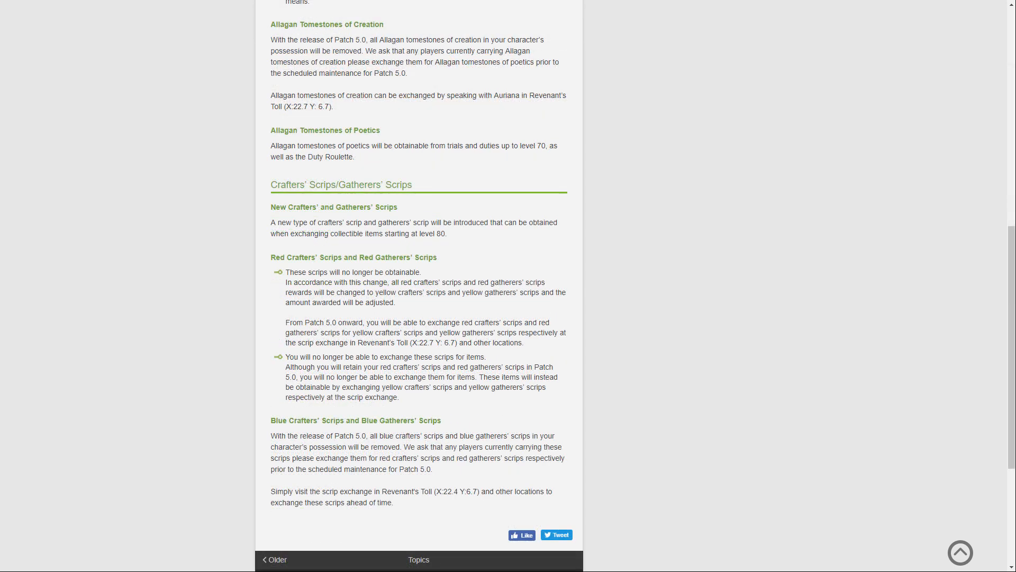